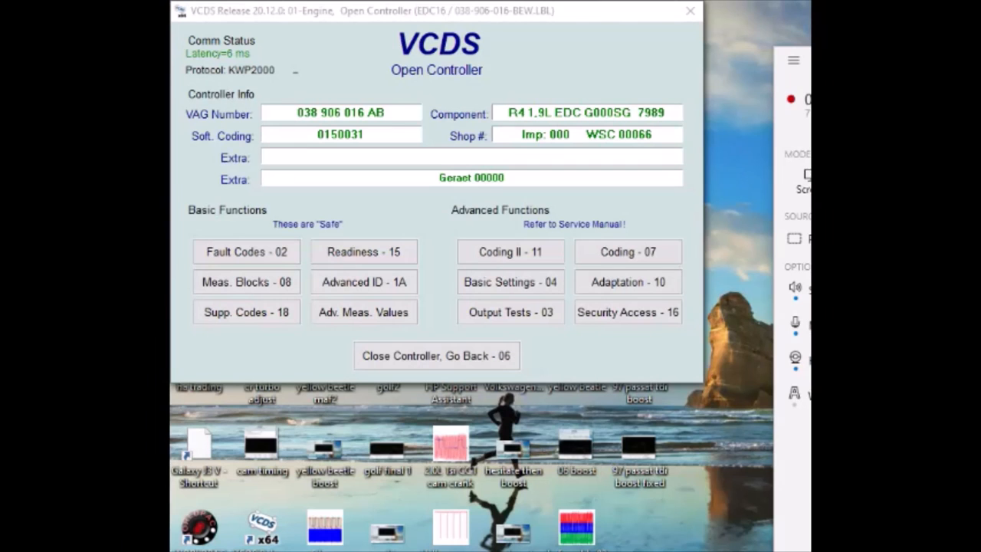
Step: Retrieve the stored fault codes from the 01-Engine controller
{"action": "left_click", "coordinate": [245, 251]}
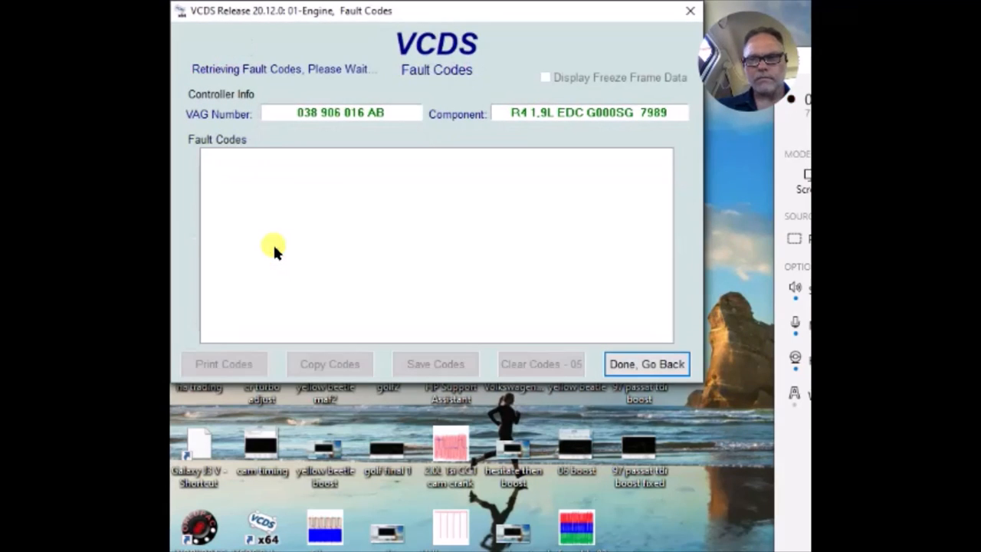
Step: Show freeze frame data and review all five faults down to the turbo boost sensor code
{"action": "left_click", "coordinate": [546, 76]}
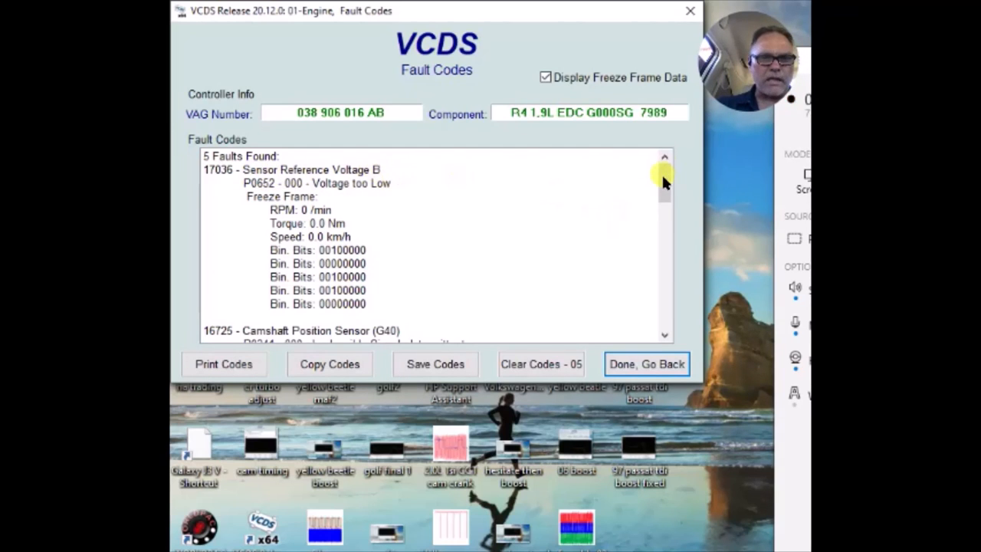
{"action": "scroll", "scroll_direction": "down", "scroll_amount": 3}
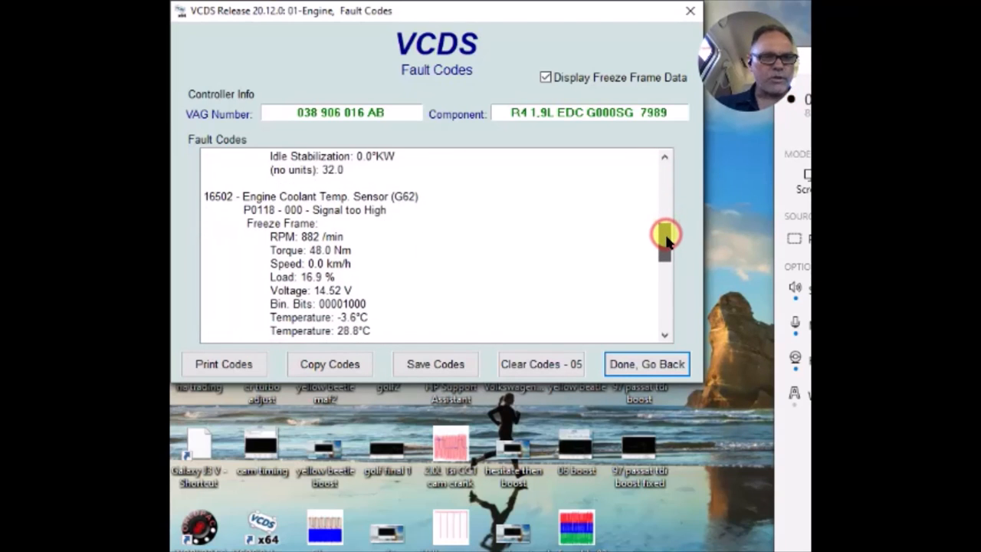
{"action": "scroll", "scroll_direction": "down", "scroll_amount": 3}
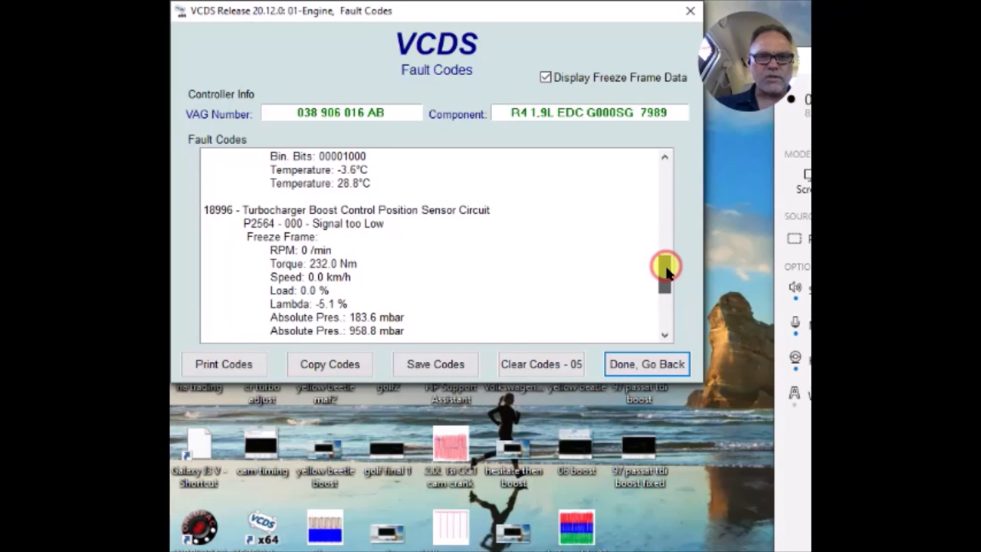
{"action": "scroll", "scroll_direction": "down", "scroll_amount": 3}
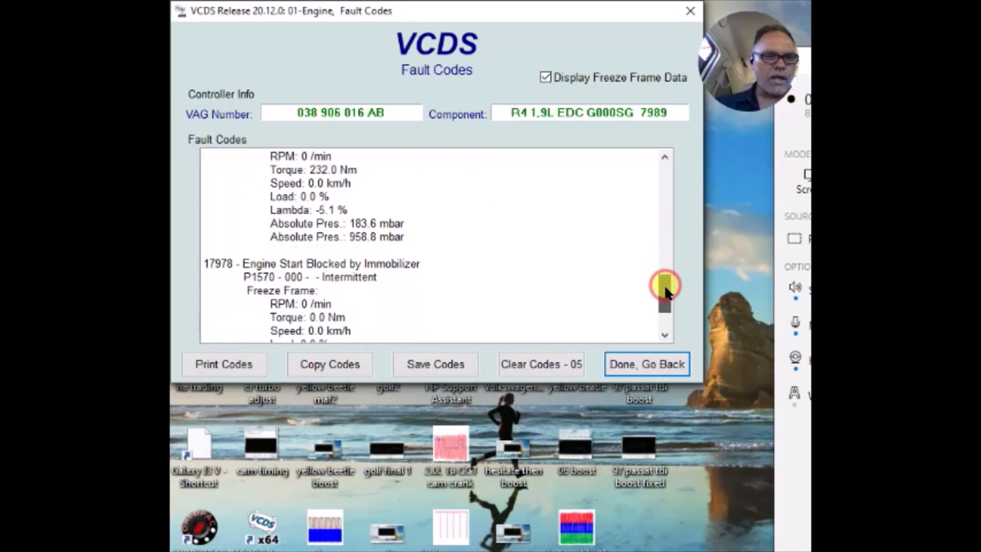
{"action": "scroll", "scroll_direction": "down", "scroll_amount": 3}
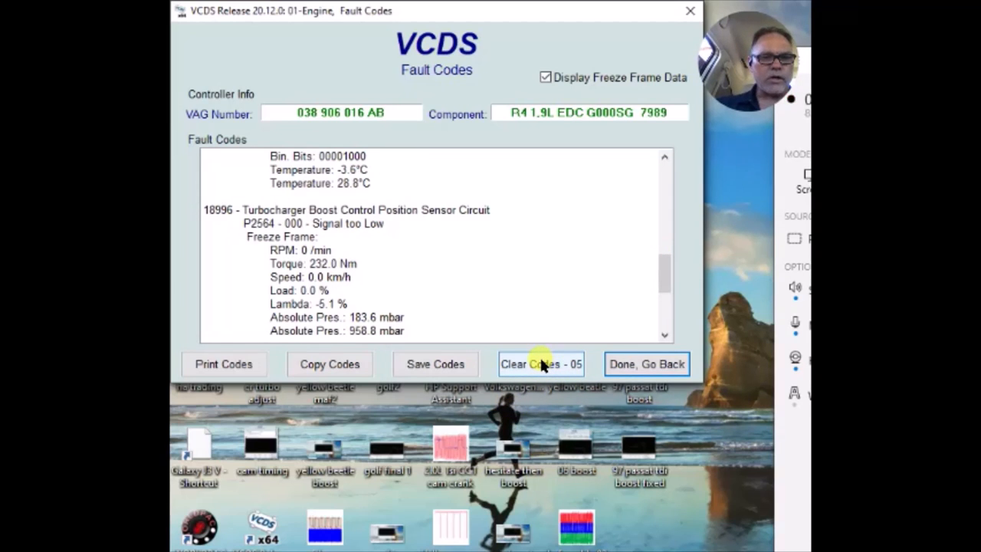
Step: Clear the engine fault codes and confirm, leaving only the Sensor Reference Voltage B fault
{"action": "left_click", "coordinate": [540, 363]}
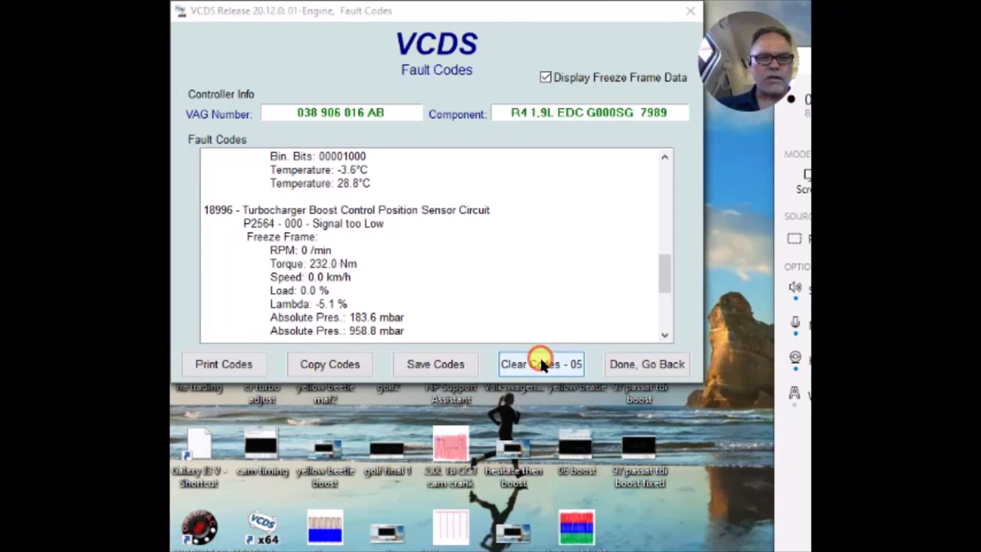
{"action": "left_click", "coordinate": [539, 363]}
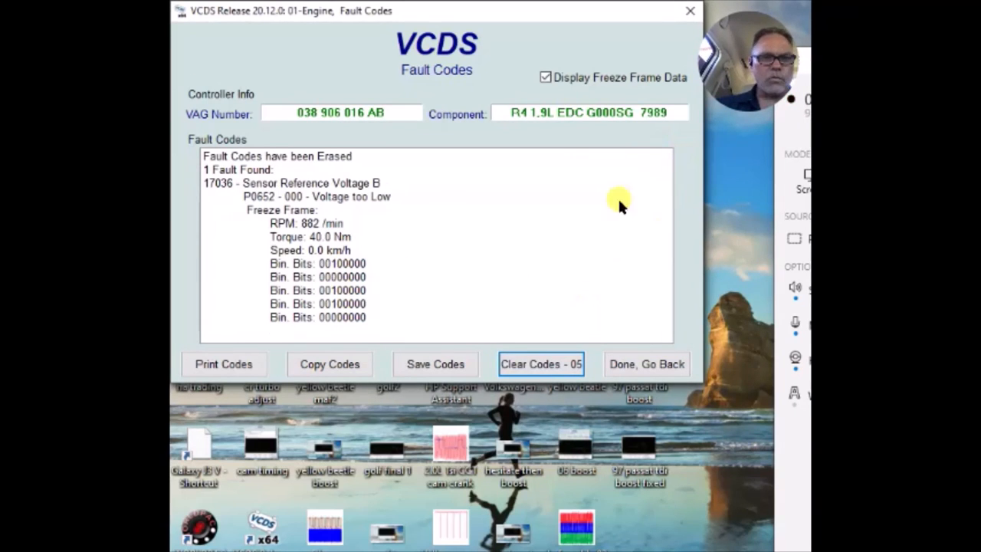
{"action": "mouse_move", "coordinate": [631, 221]}
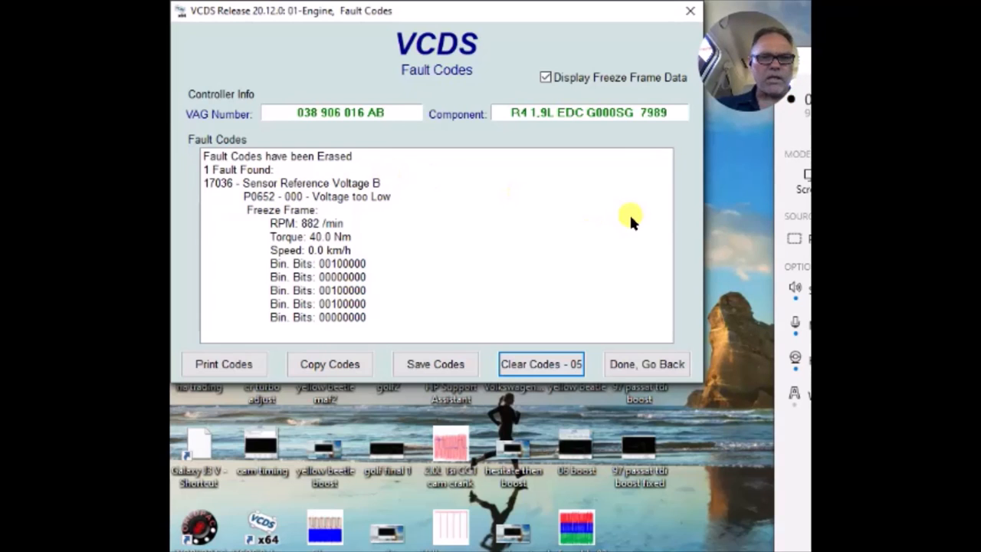
{"action": "mouse_move", "coordinate": [634, 340]}
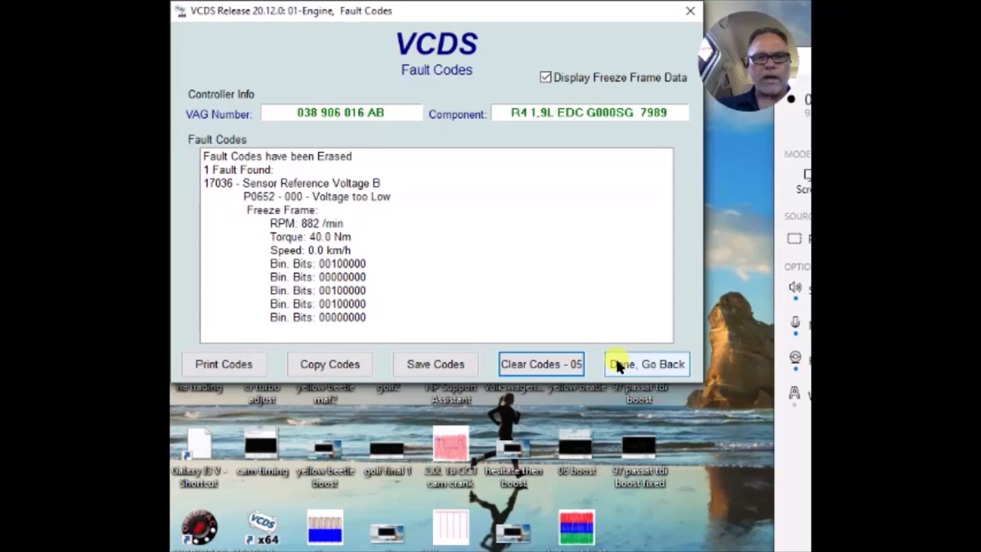
Step: Go back to the controller, start Measuring Blocks group 011 and launch the VC-Scope graph
{"action": "left_click", "coordinate": [647, 364]}
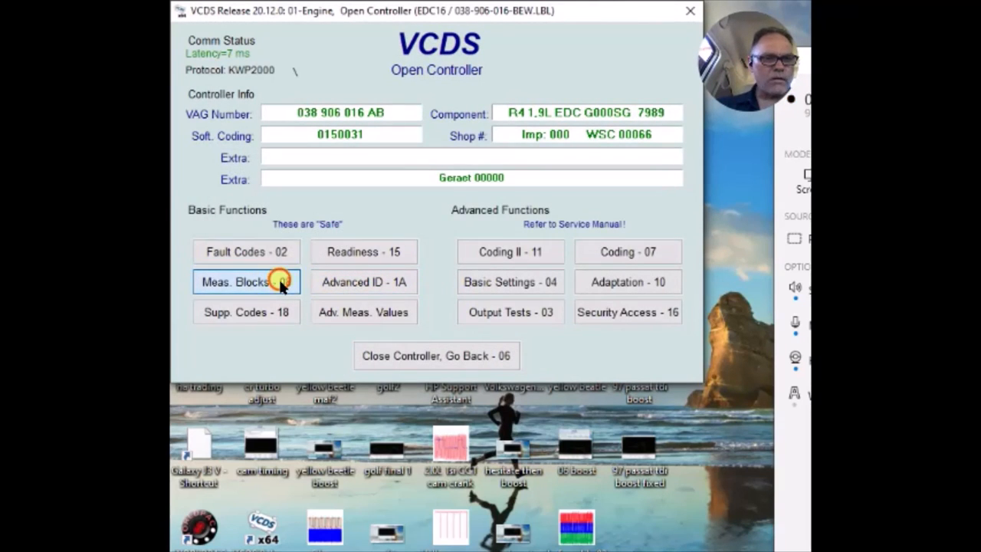
{"action": "left_click", "coordinate": [246, 282]}
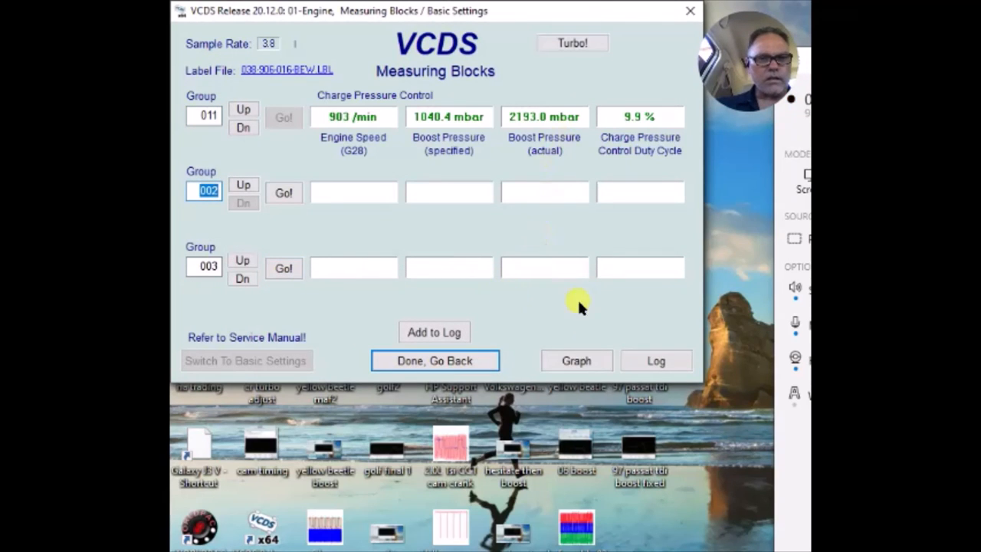
{"action": "left_click", "coordinate": [577, 361]}
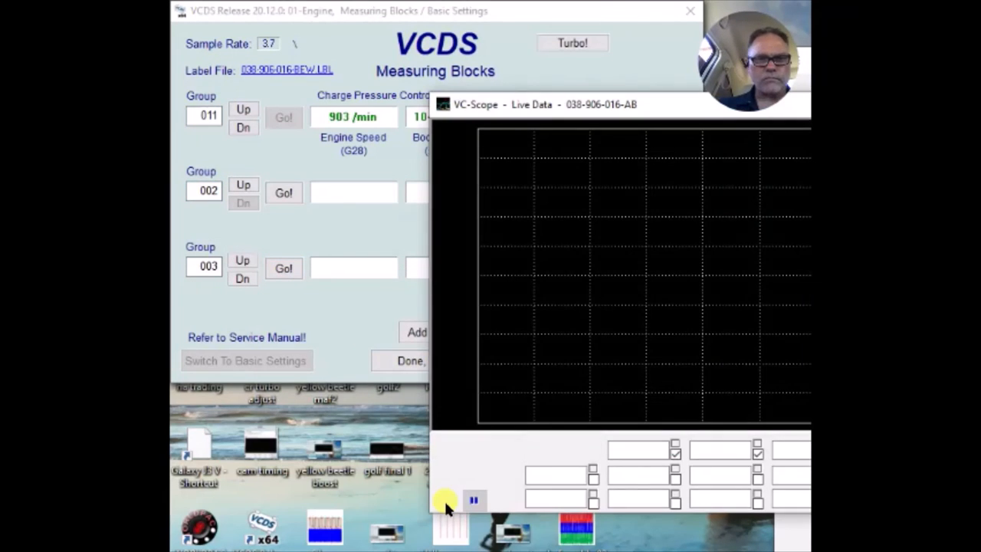
Step: Enlarge the VC-Scope window plotting engine speed, specified and actual boost, and duty cycle
{"action": "left_click", "coordinate": [445, 500]}
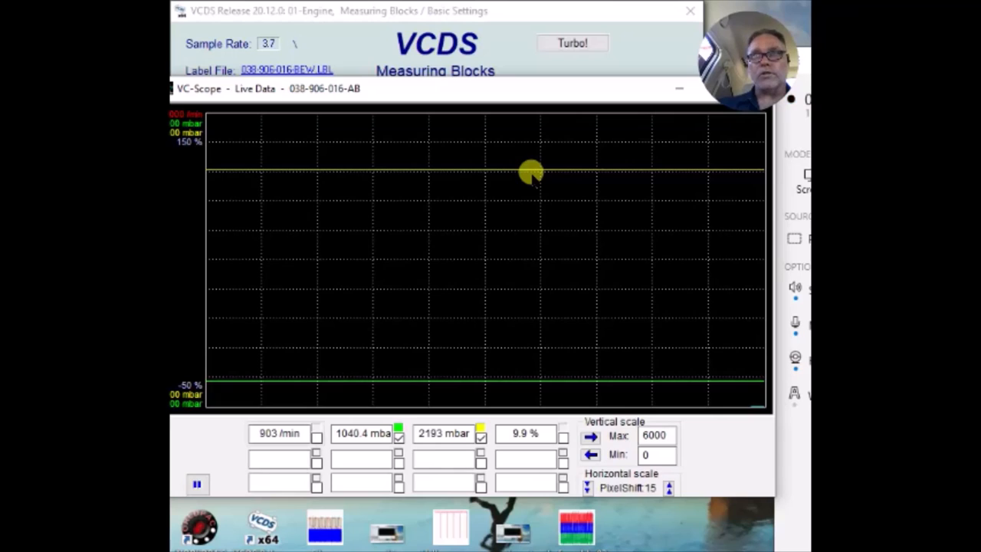
{"action": "mouse_move", "coordinate": [631, 100]}
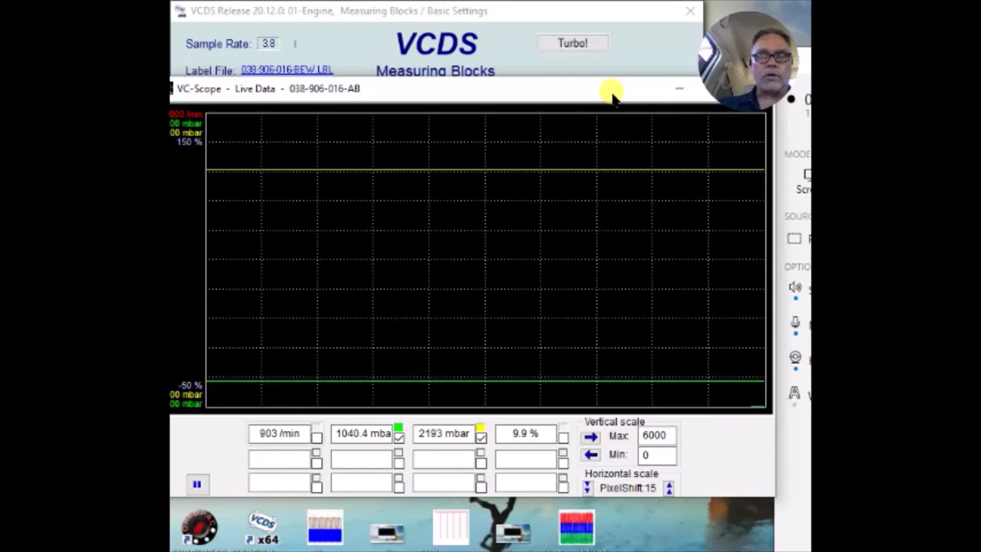
{"action": "mouse_move", "coordinate": [441, 184]}
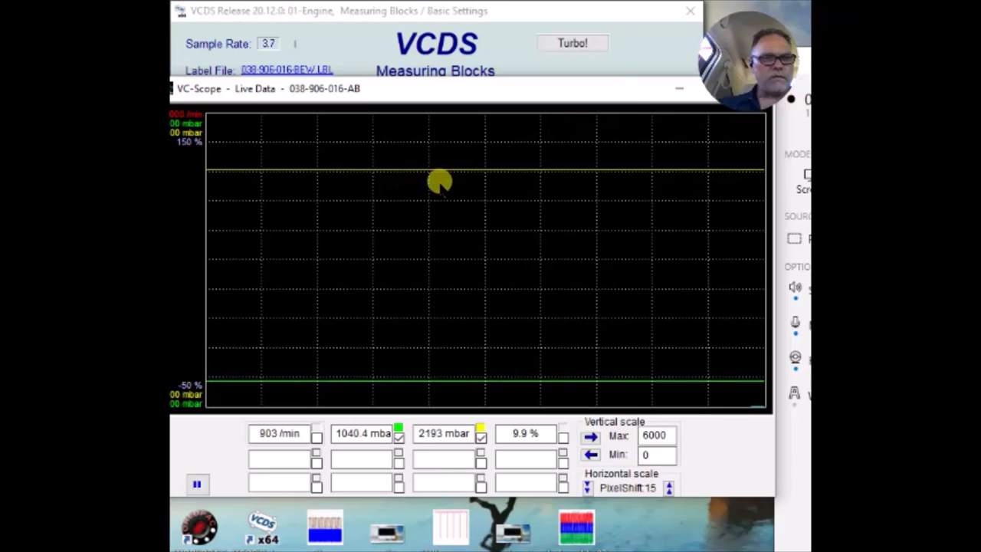
{"action": "mouse_move", "coordinate": [489, 171]}
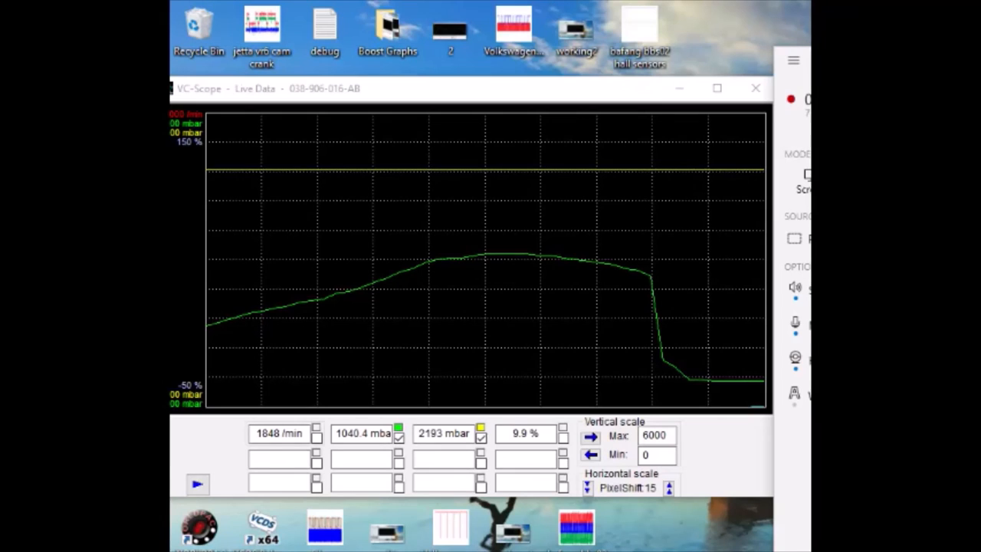
{"action": "mouse_move", "coordinate": [322, 165]}
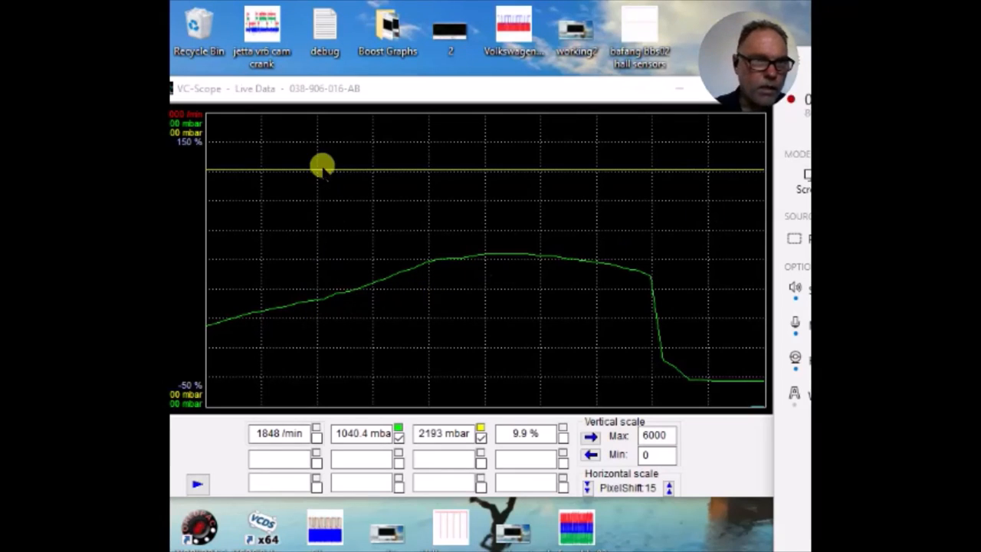
{"action": "mouse_move", "coordinate": [355, 191]}
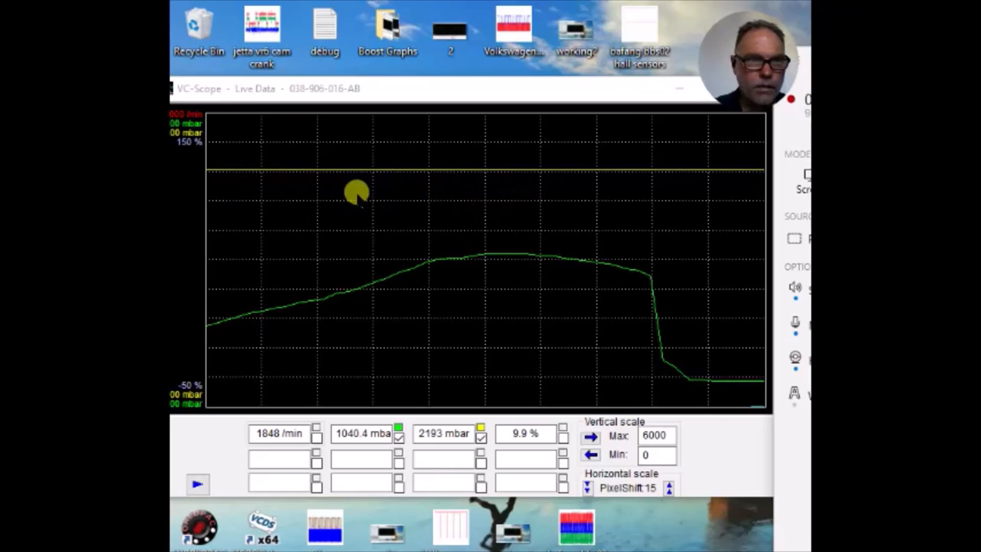
{"action": "mouse_move", "coordinate": [596, 166]}
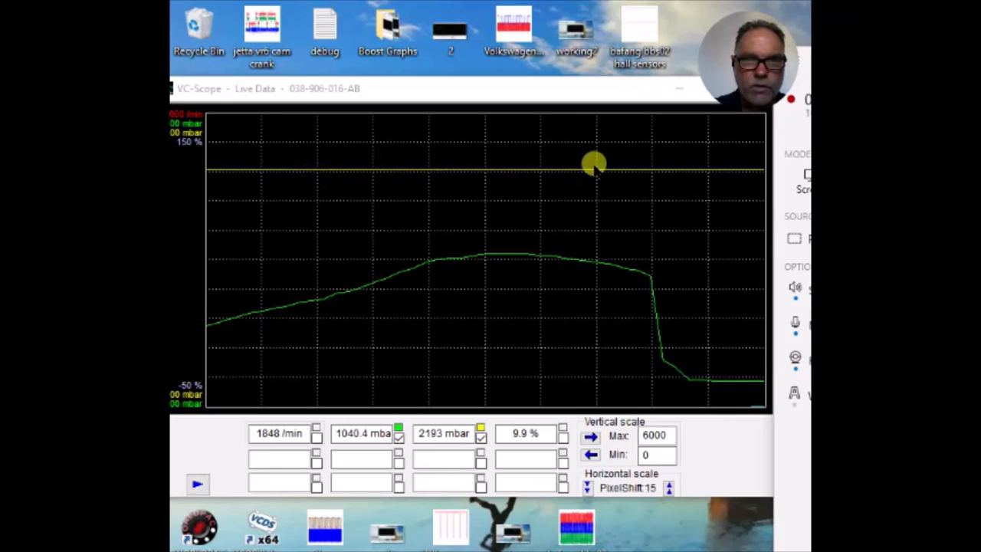
{"action": "mouse_move", "coordinate": [524, 169]}
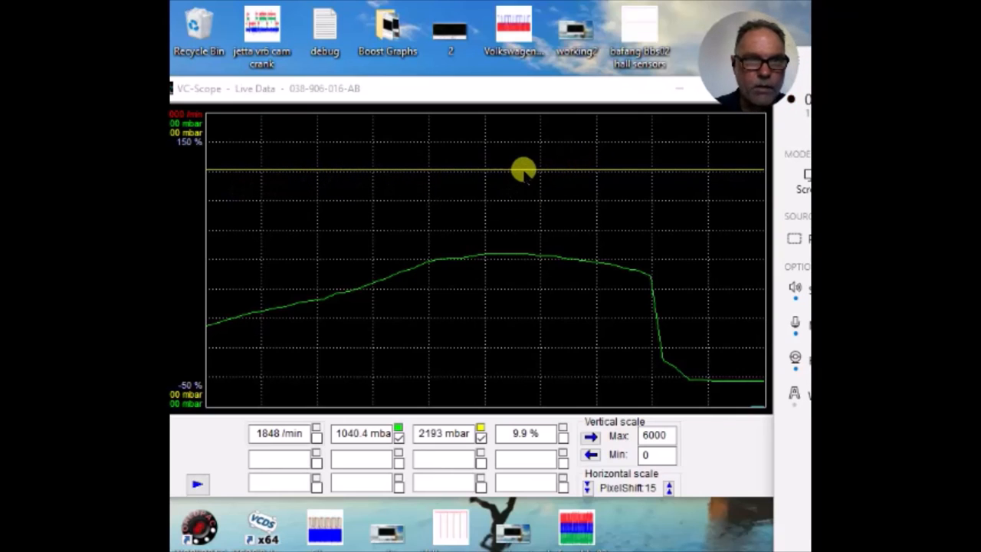
{"action": "mouse_move", "coordinate": [506, 276]}
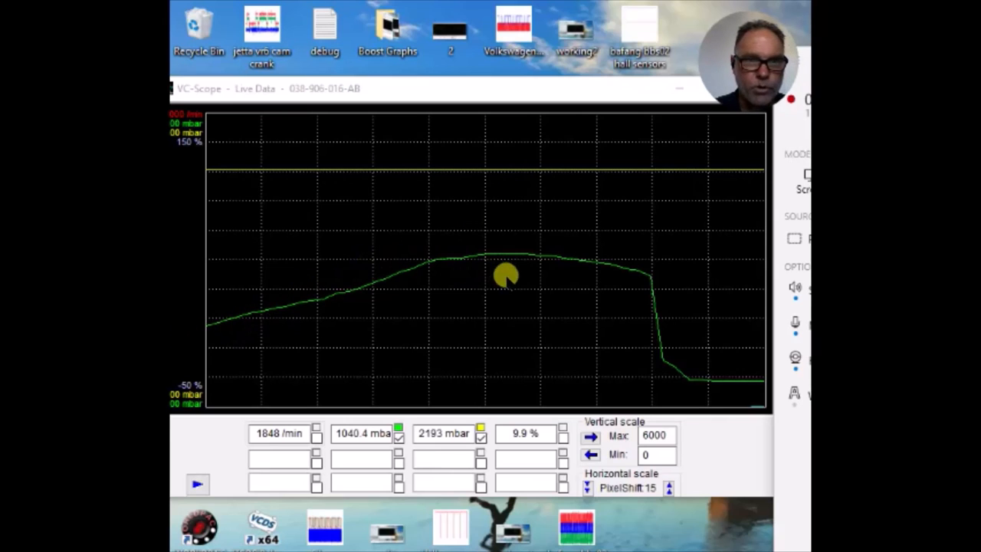
{"action": "mouse_move", "coordinate": [299, 288]}
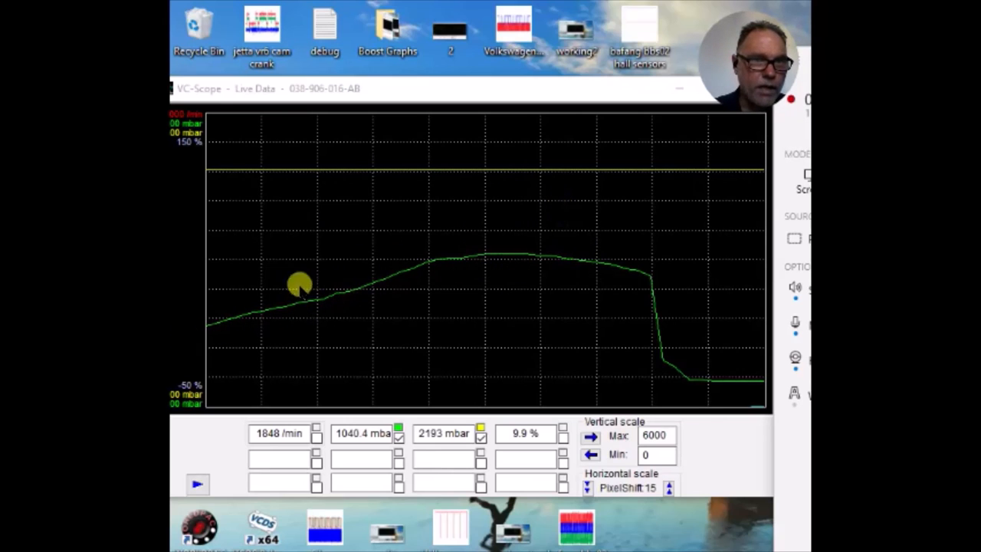
{"action": "mouse_move", "coordinate": [448, 245]}
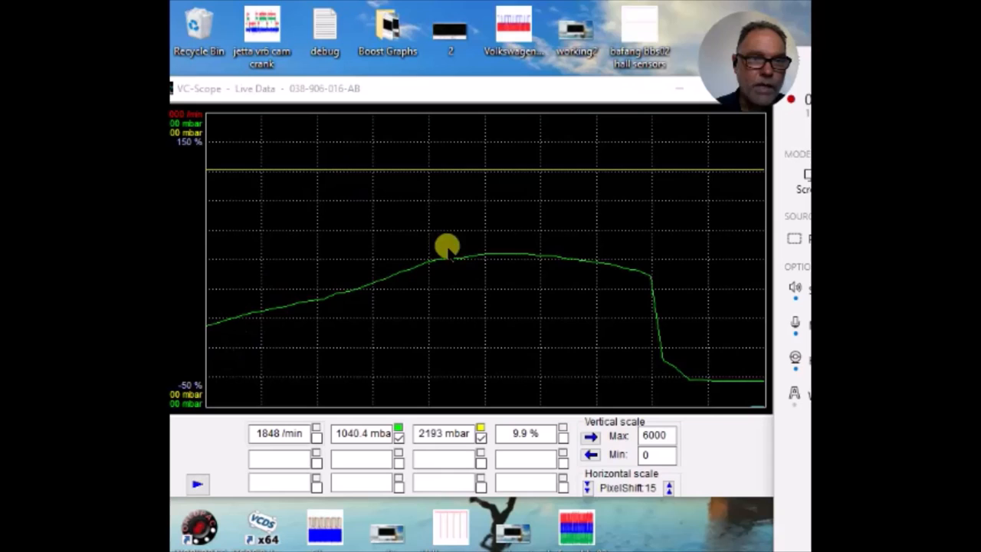
{"action": "mouse_move", "coordinate": [472, 181]}
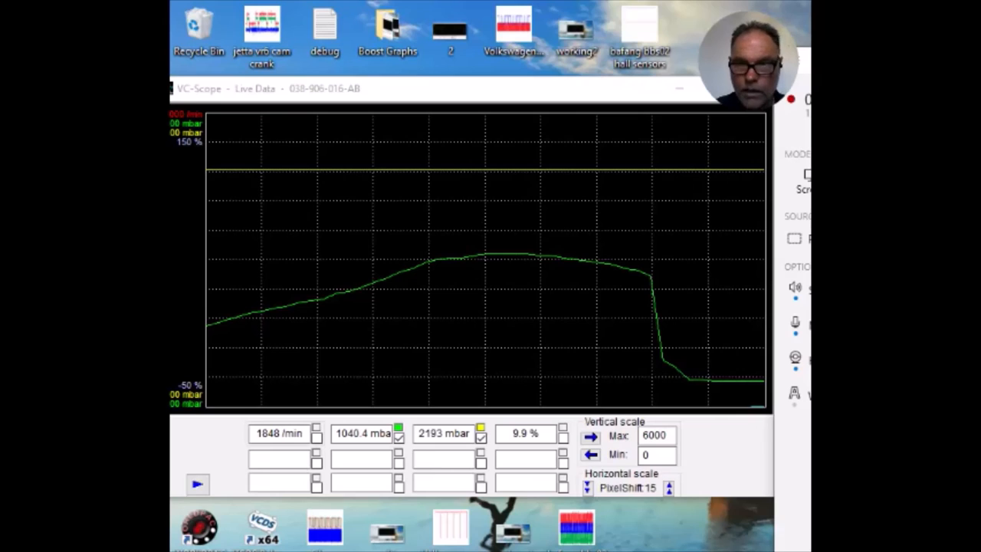
{"action": "left_click", "coordinate": [196, 484]}
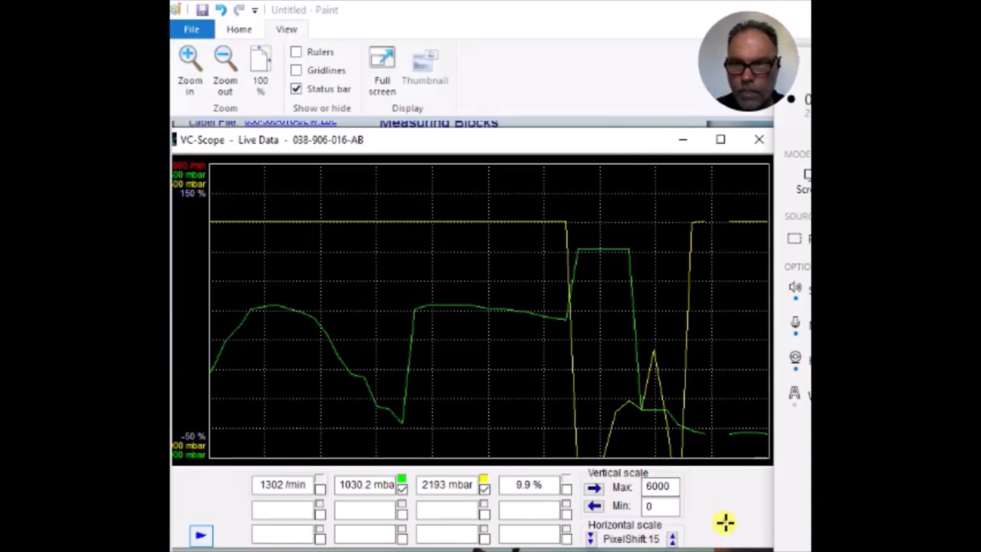
{"action": "mouse_move", "coordinate": [285, 248]}
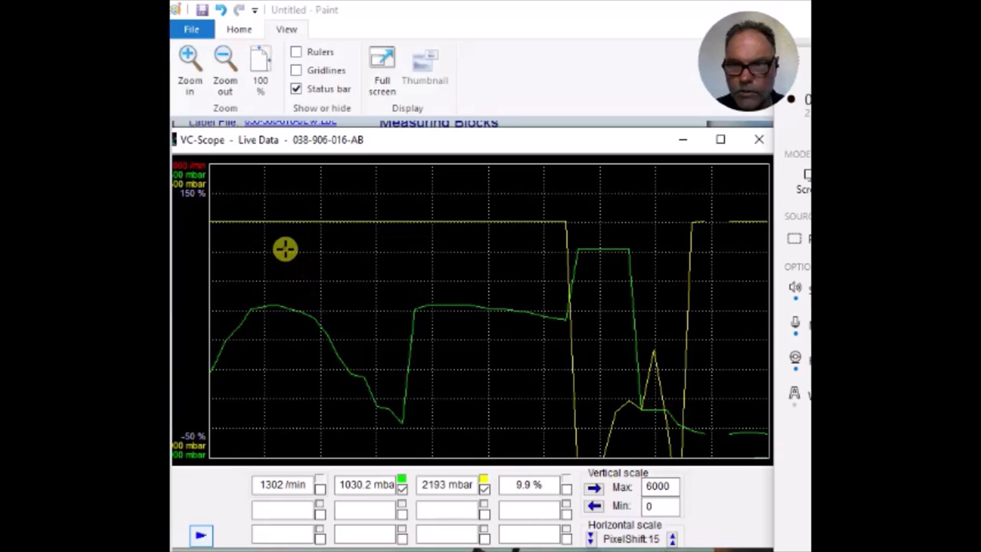
{"action": "mouse_move", "coordinate": [215, 374]}
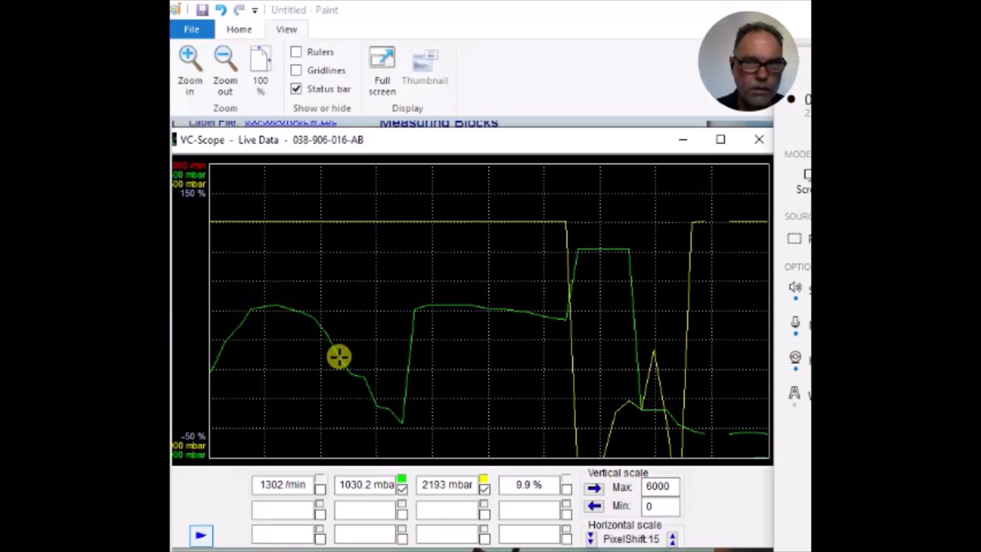
{"action": "mouse_move", "coordinate": [414, 305]}
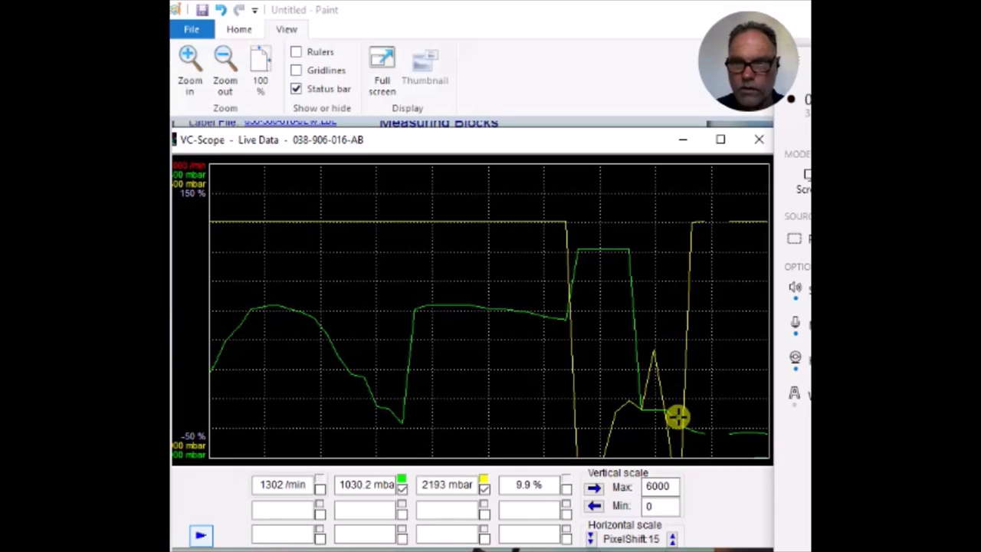
{"action": "mouse_move", "coordinate": [739, 228]}
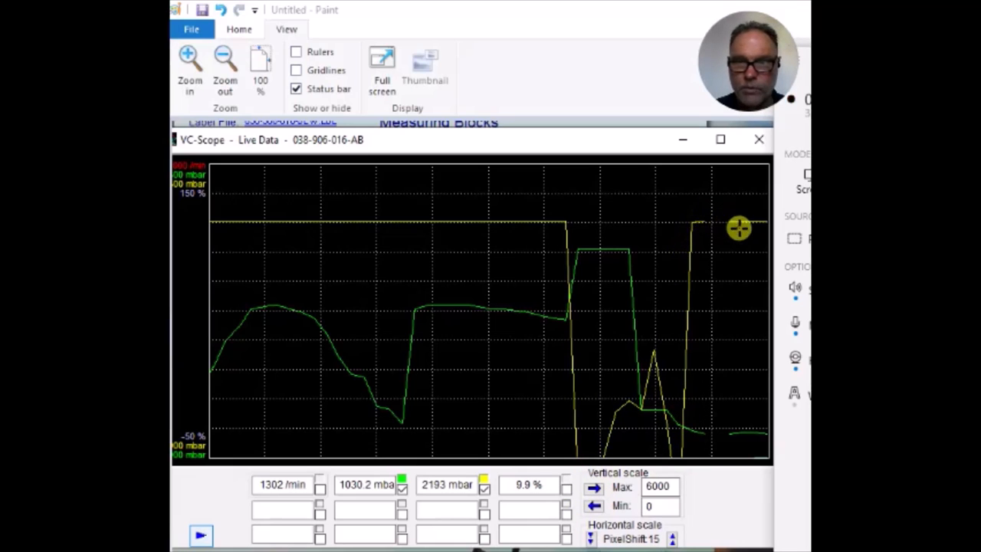
{"action": "mouse_move", "coordinate": [713, 247]}
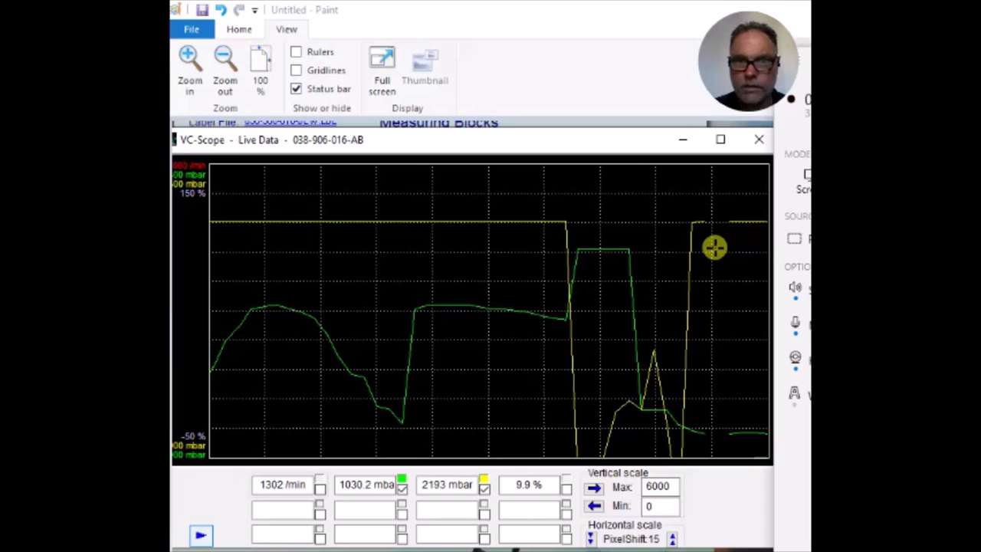
{"action": "mouse_move", "coordinate": [413, 224]}
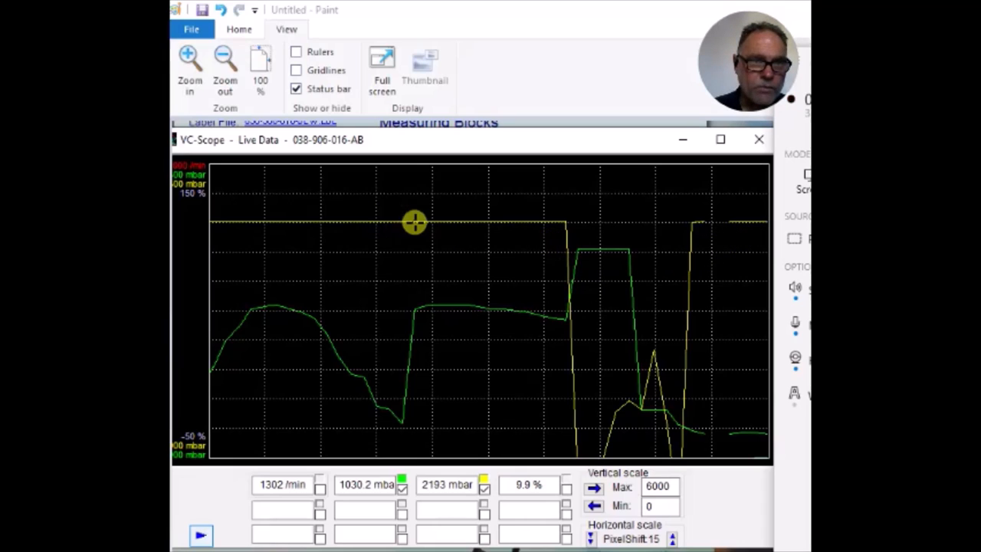
{"action": "mouse_move", "coordinate": [275, 218]}
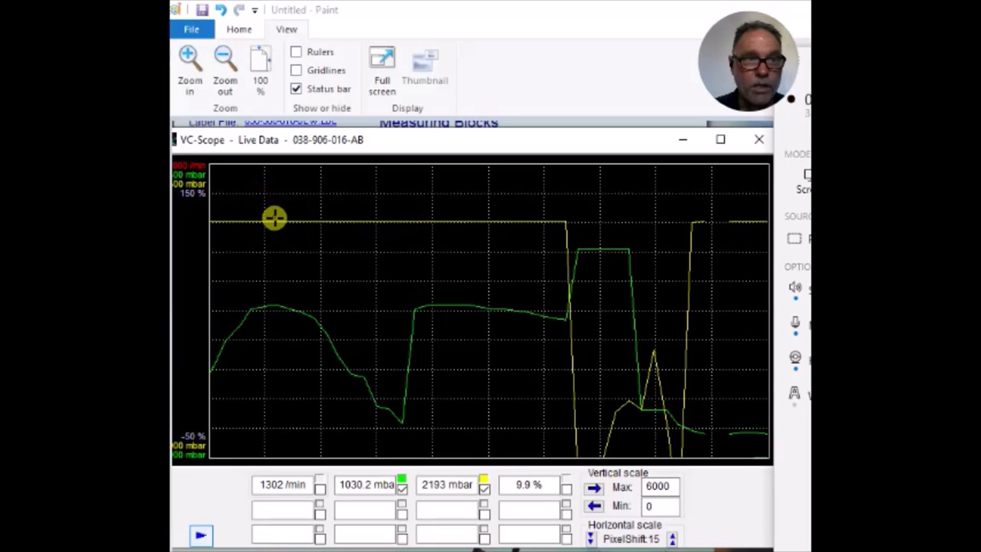
{"action": "mouse_move", "coordinate": [487, 209]}
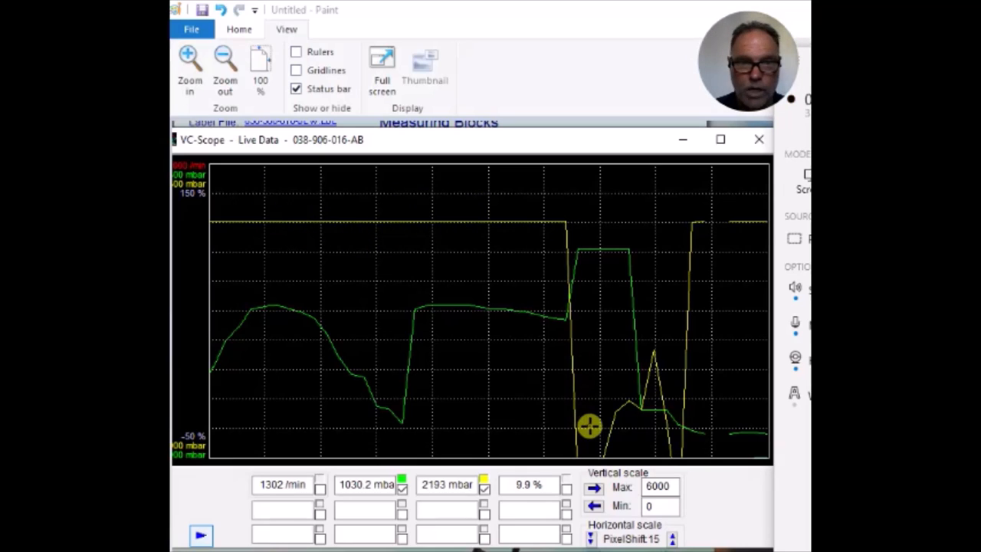
{"action": "mouse_move", "coordinate": [674, 144]}
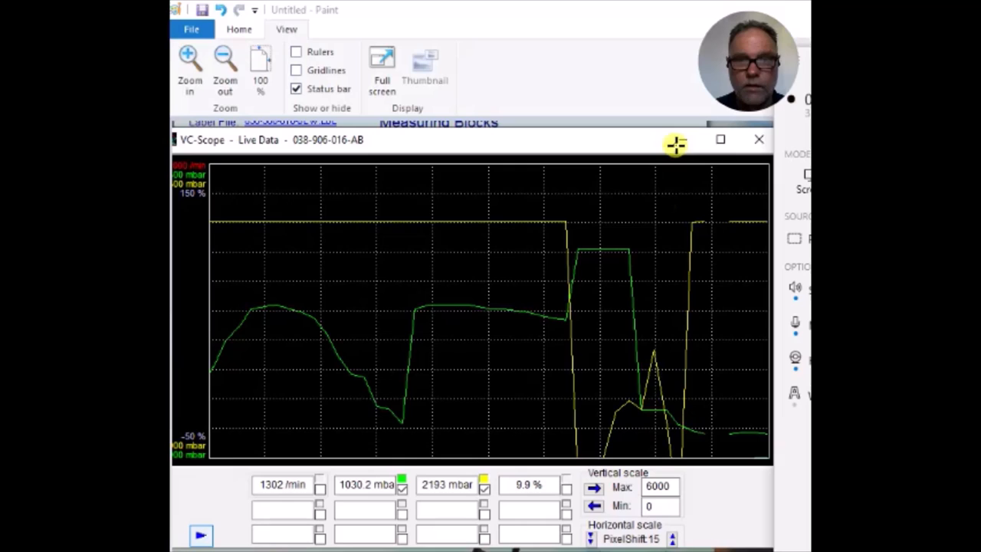
{"action": "mouse_move", "coordinate": [701, 215]}
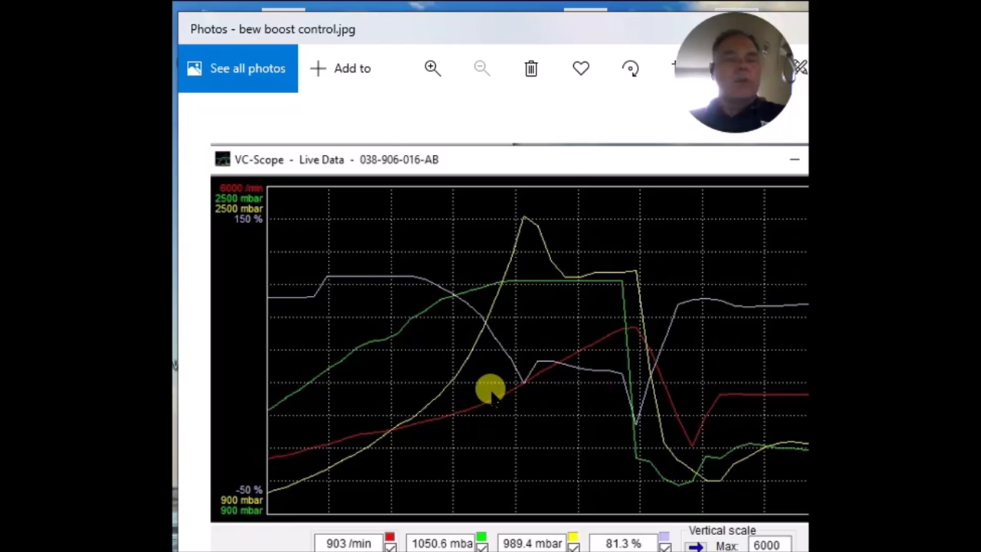
{"action": "mouse_move", "coordinate": [329, 506]}
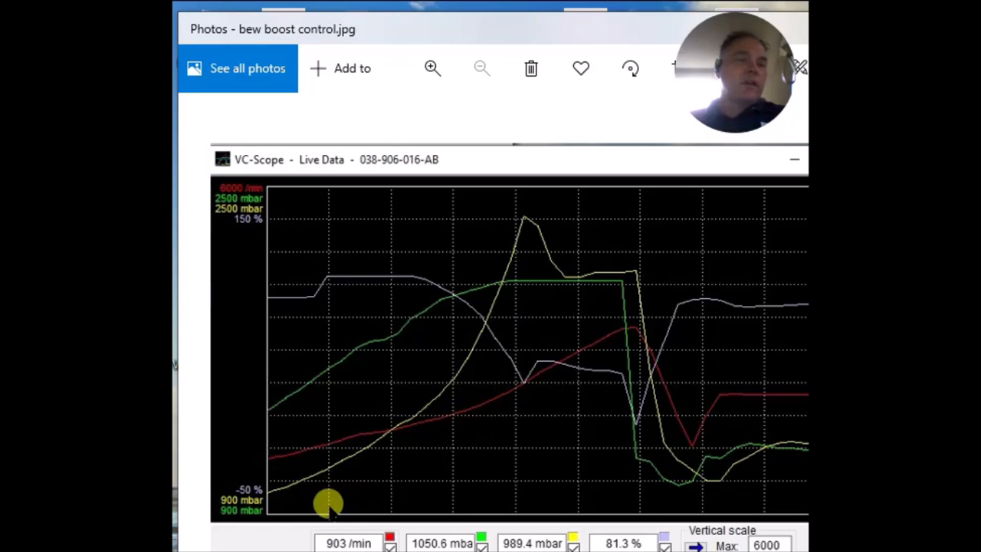
{"action": "mouse_move", "coordinate": [351, 452]}
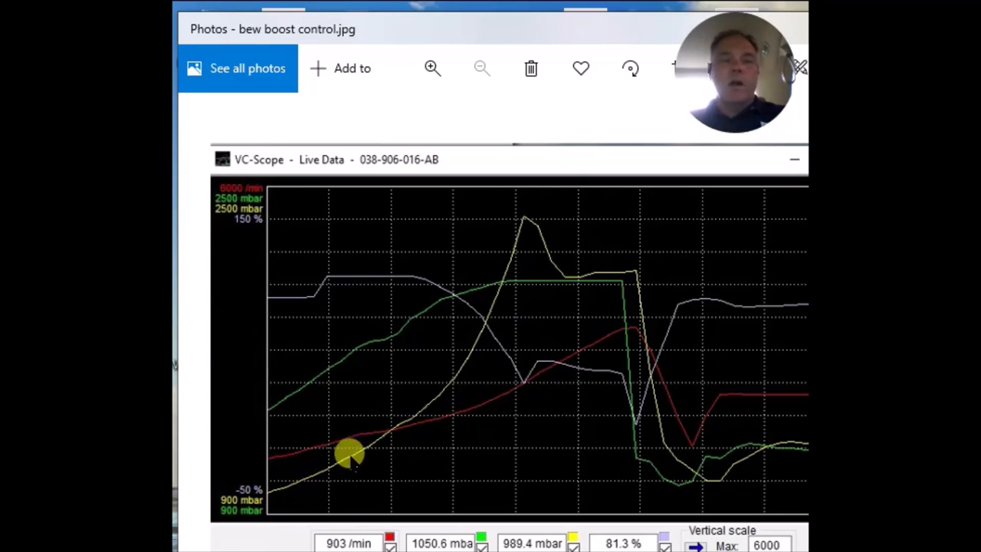
{"action": "mouse_move", "coordinate": [505, 264]}
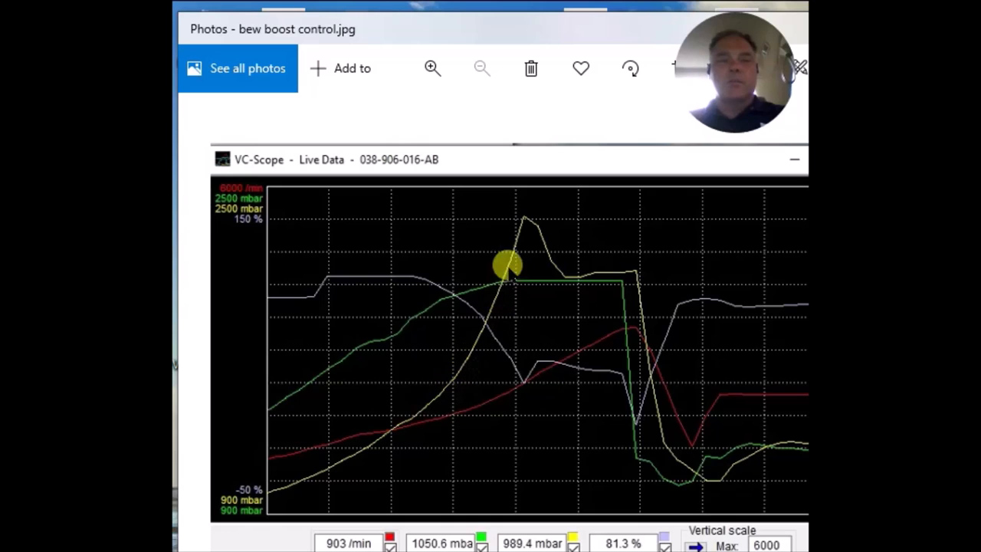
{"action": "mouse_move", "coordinate": [366, 466]}
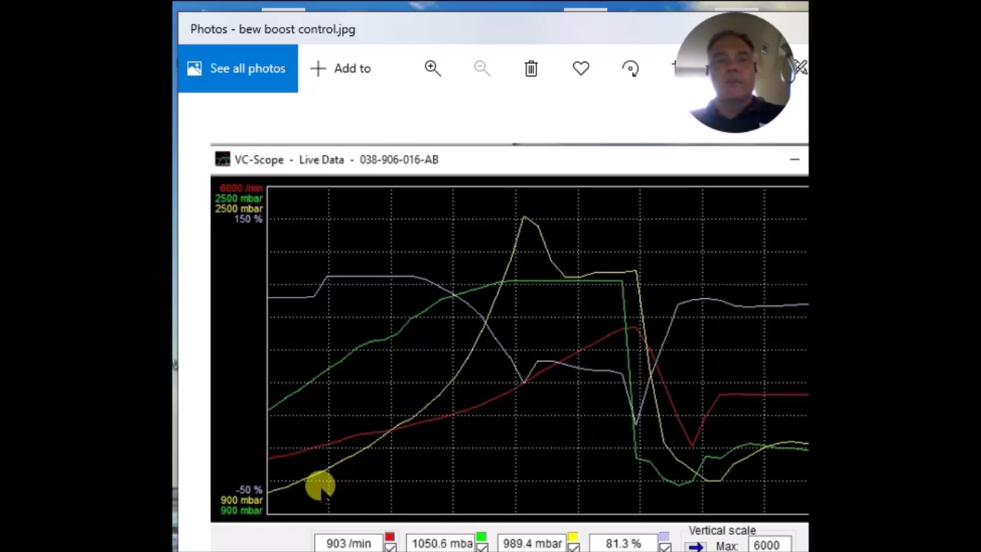
{"action": "mouse_move", "coordinate": [340, 463]}
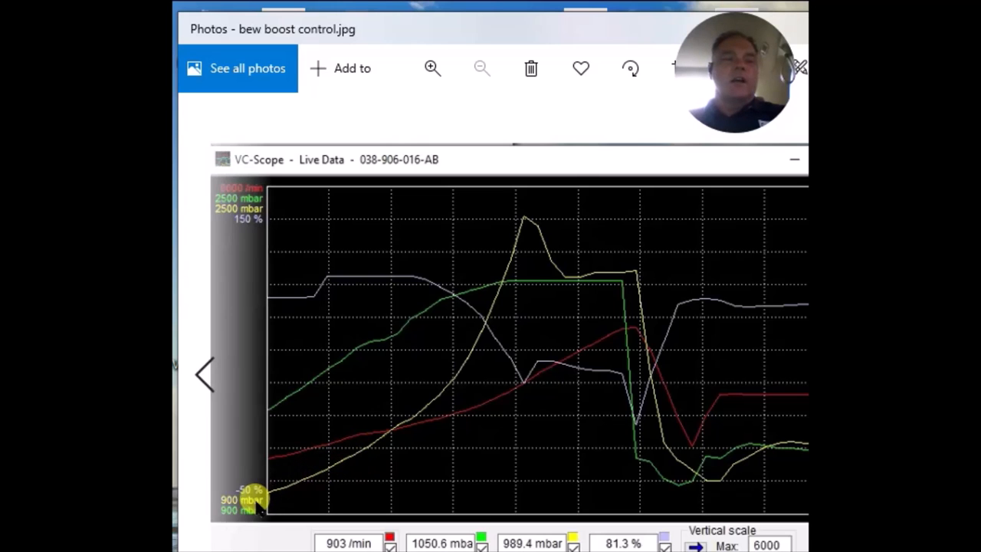
{"action": "mouse_move", "coordinate": [322, 475]}
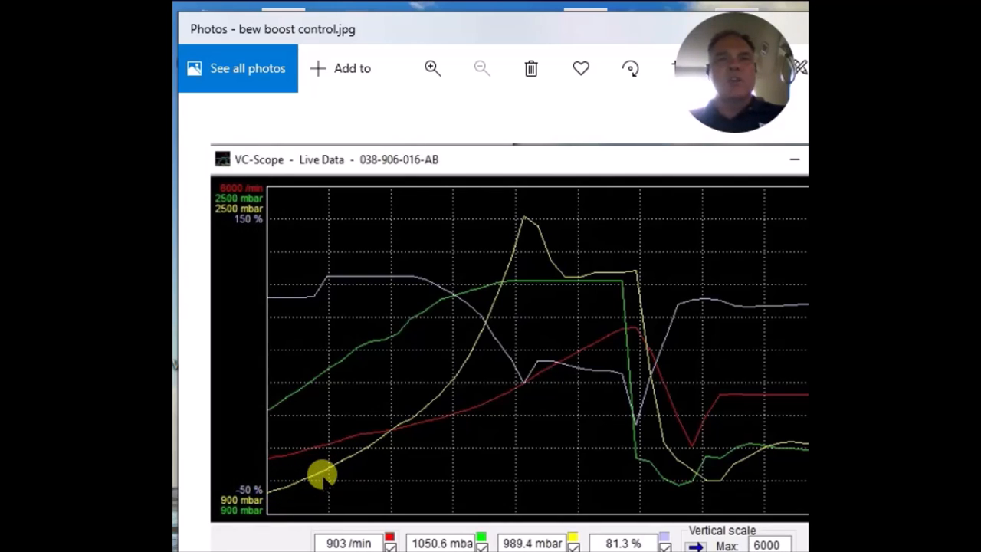
{"action": "mouse_move", "coordinate": [423, 392]}
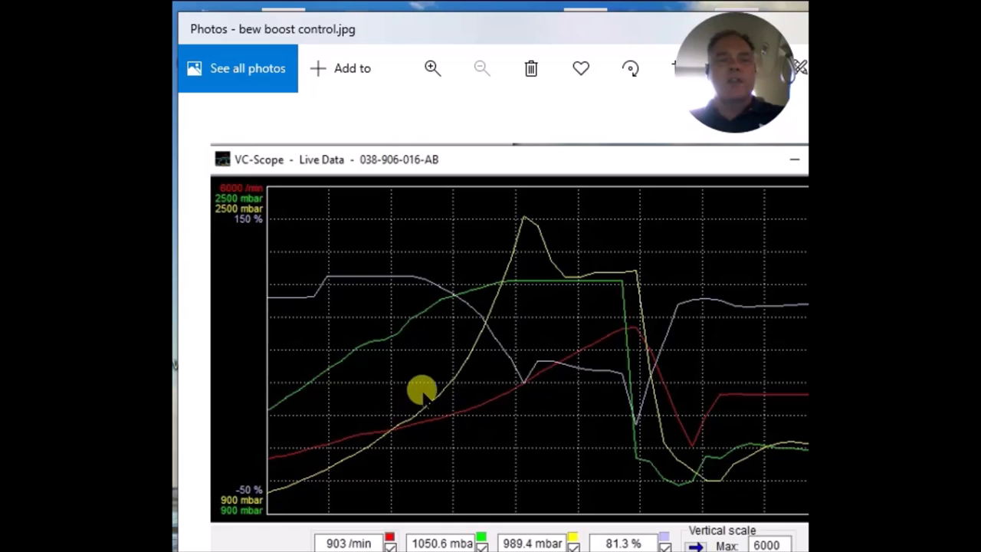
{"action": "mouse_move", "coordinate": [493, 276]}
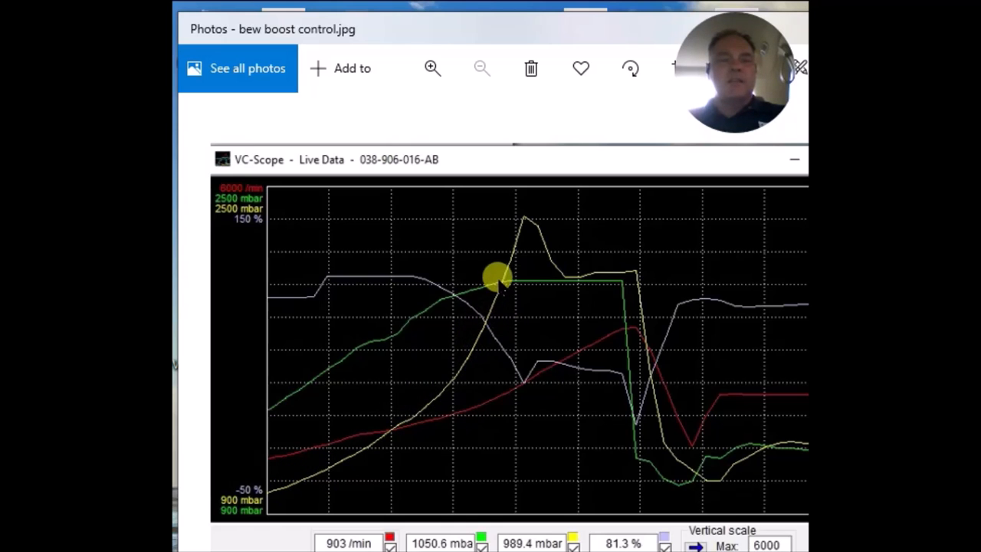
{"action": "mouse_move", "coordinate": [299, 483]}
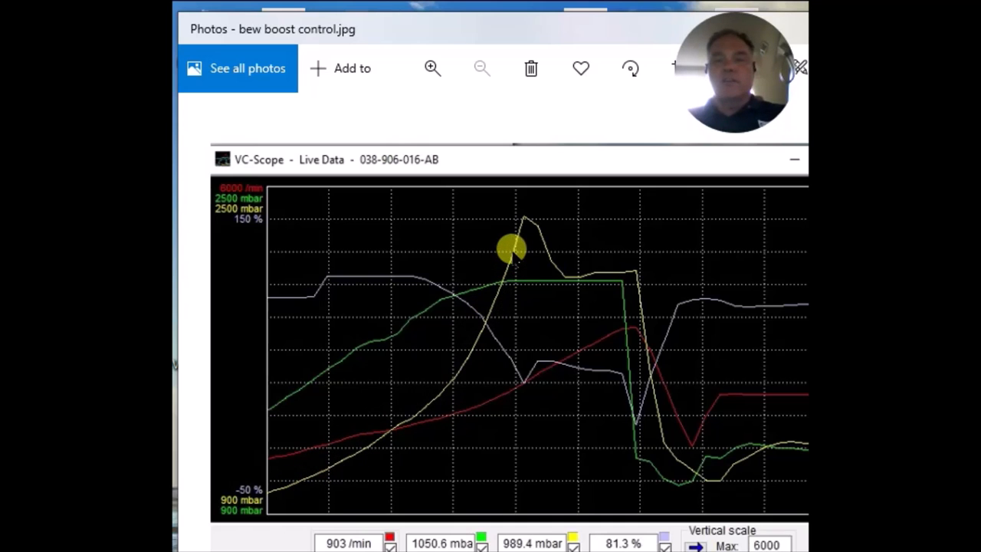
{"action": "mouse_move", "coordinate": [536, 237]}
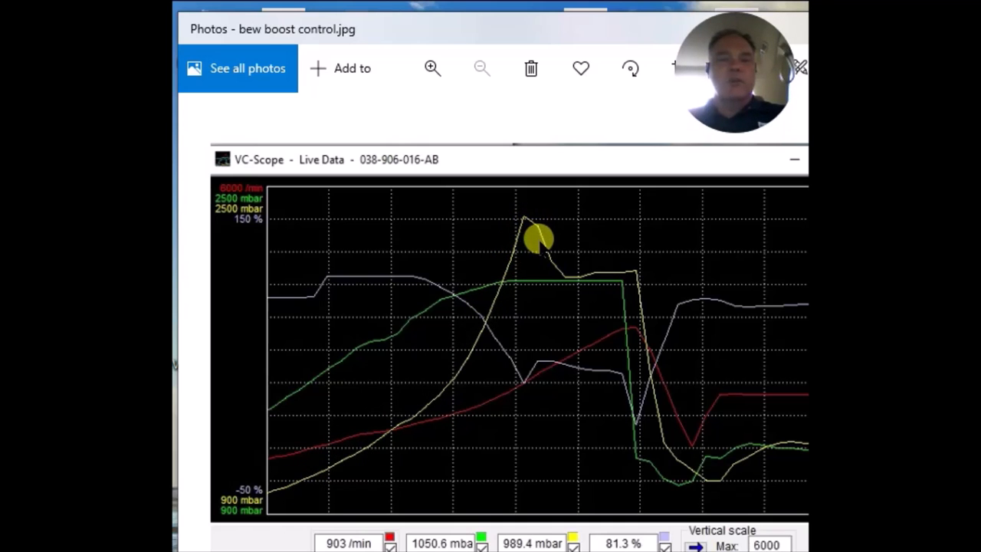
{"action": "mouse_move", "coordinate": [629, 273]}
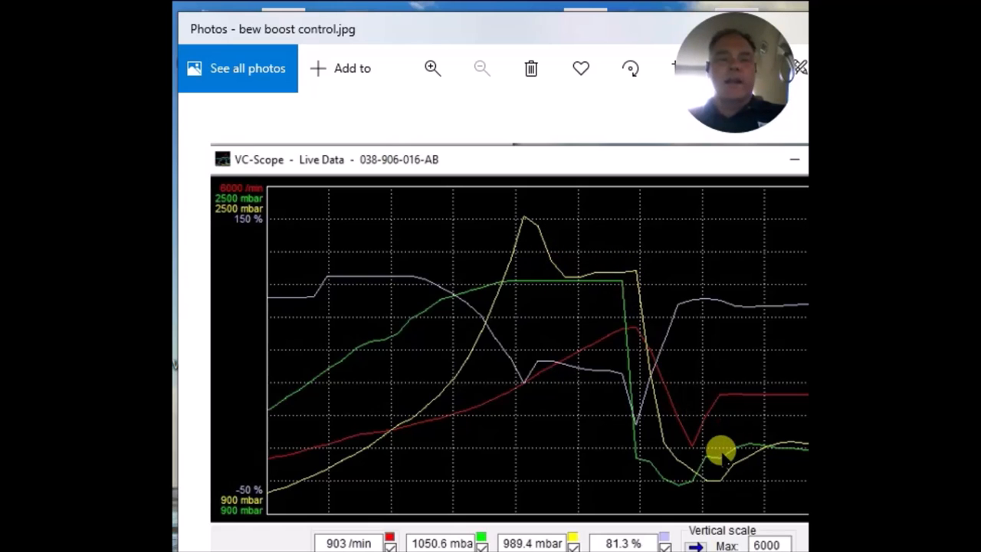
{"action": "mouse_move", "coordinate": [697, 457]}
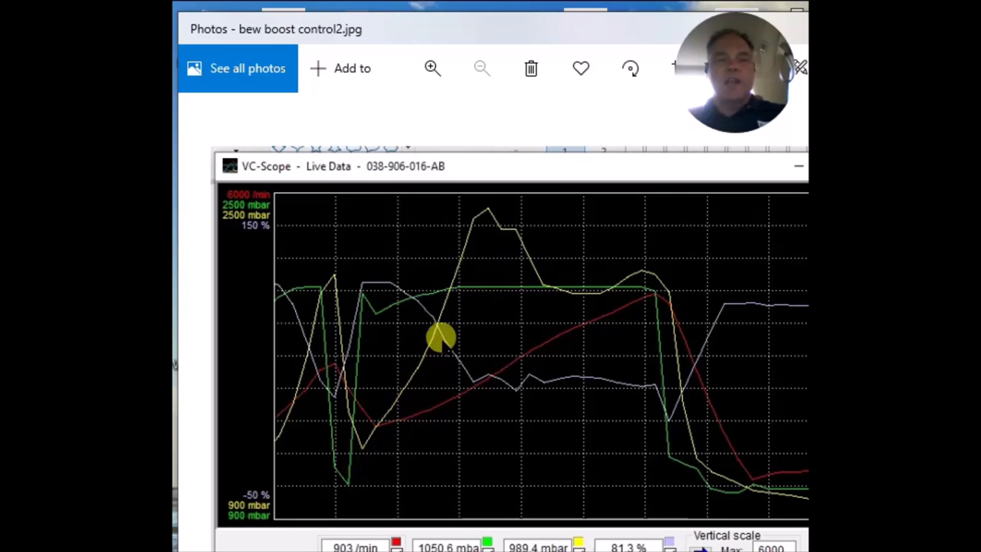
{"action": "mouse_move", "coordinate": [366, 452]}
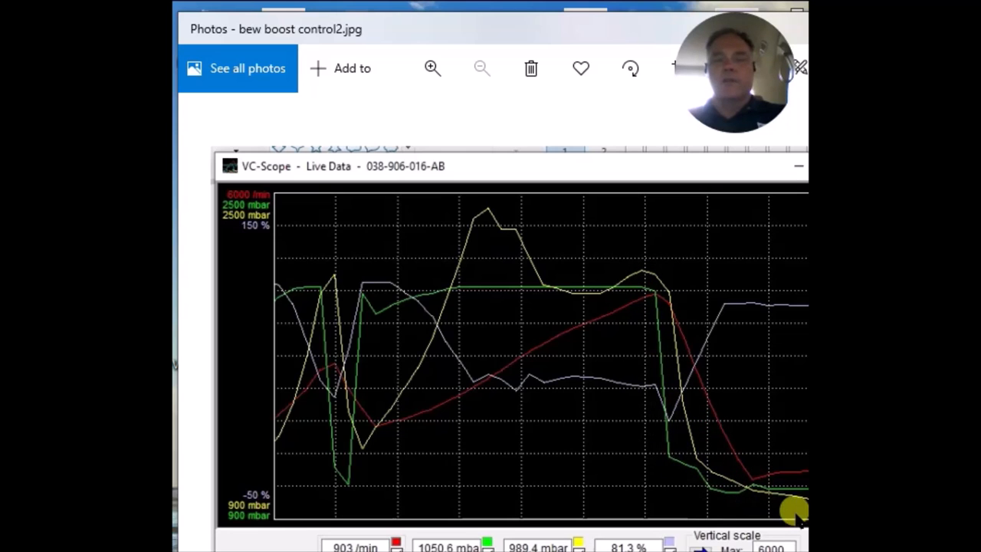
{"action": "mouse_move", "coordinate": [636, 310]}
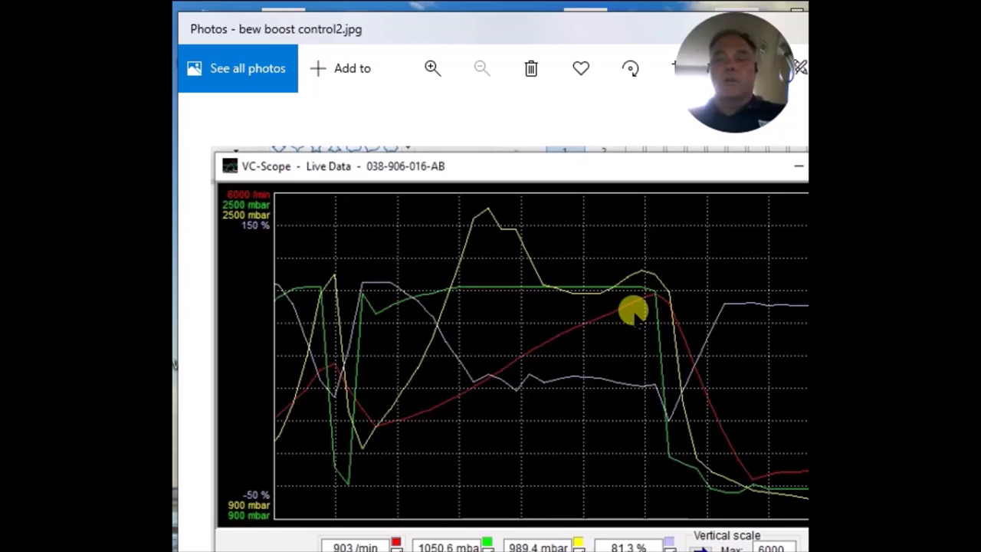
{"action": "mouse_move", "coordinate": [463, 245]}
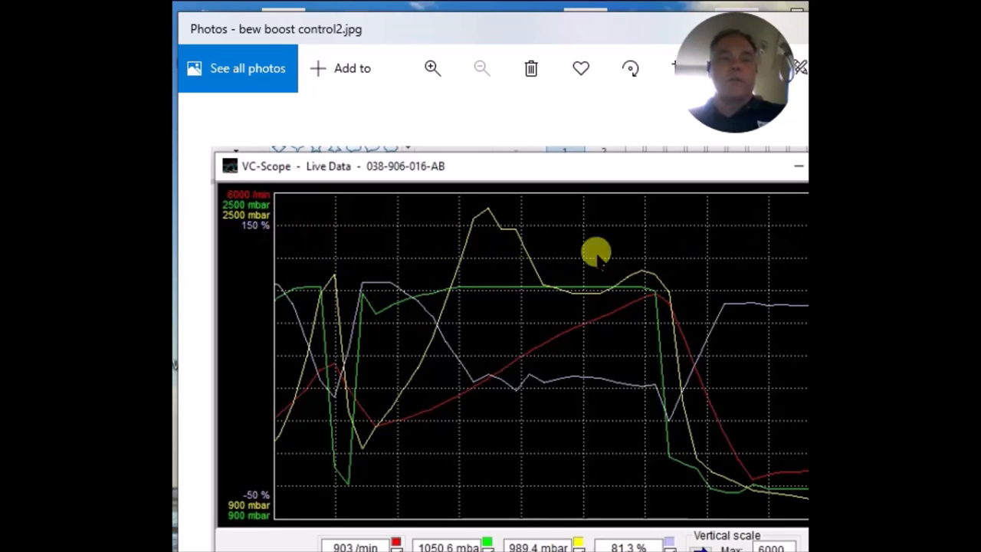
{"action": "mouse_move", "coordinate": [681, 217]}
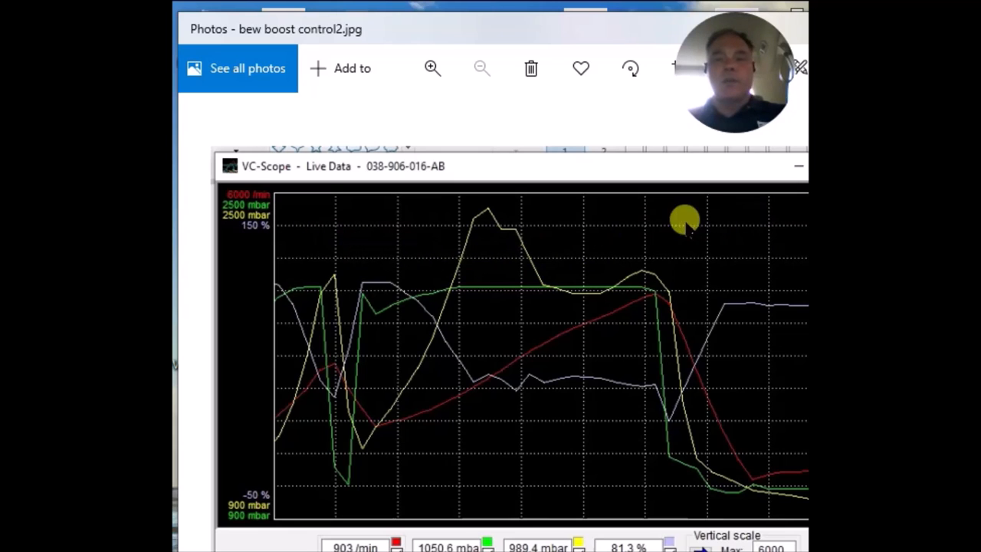